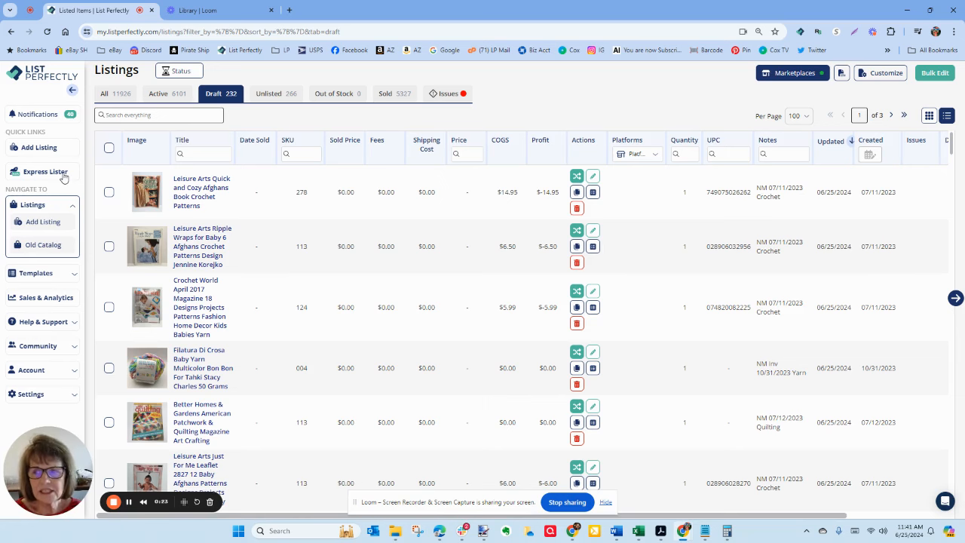
Start a new listing in Express Lister and review which fields the form includes via Customize
{"action": "left_click", "coordinate": [45, 172]}
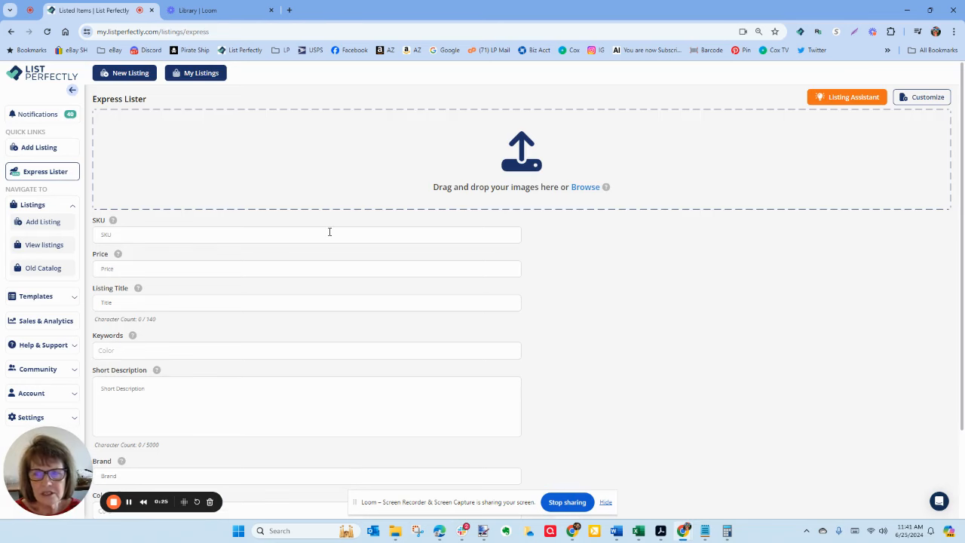
{"action": "scroll", "scroll_direction": "down", "scroll_amount": 3}
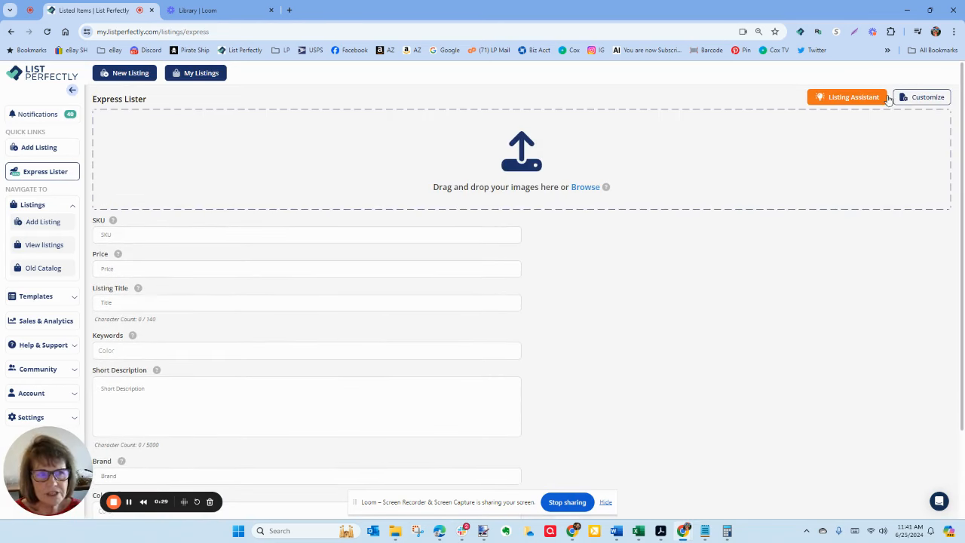
{"action": "left_click", "coordinate": [925, 96]}
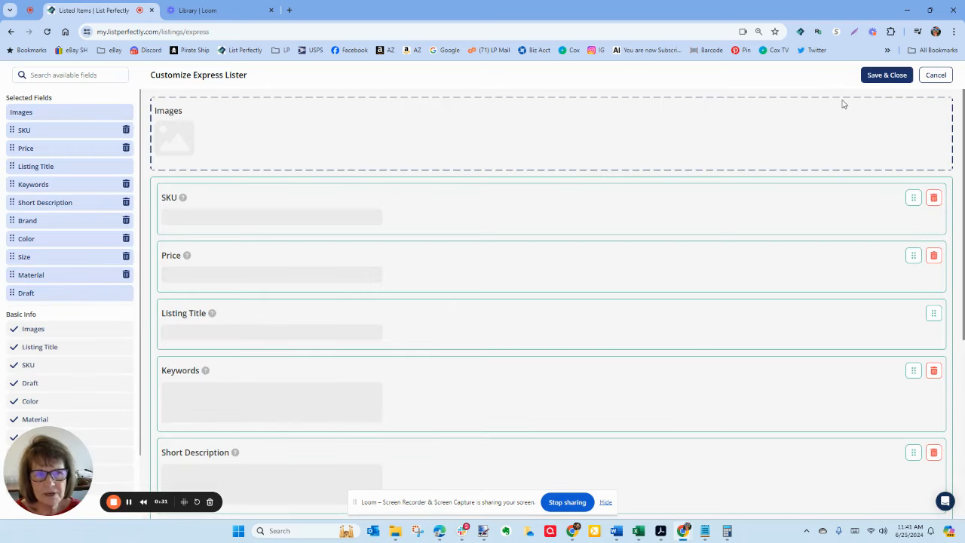
{"action": "mouse_move", "coordinate": [287, 112]}
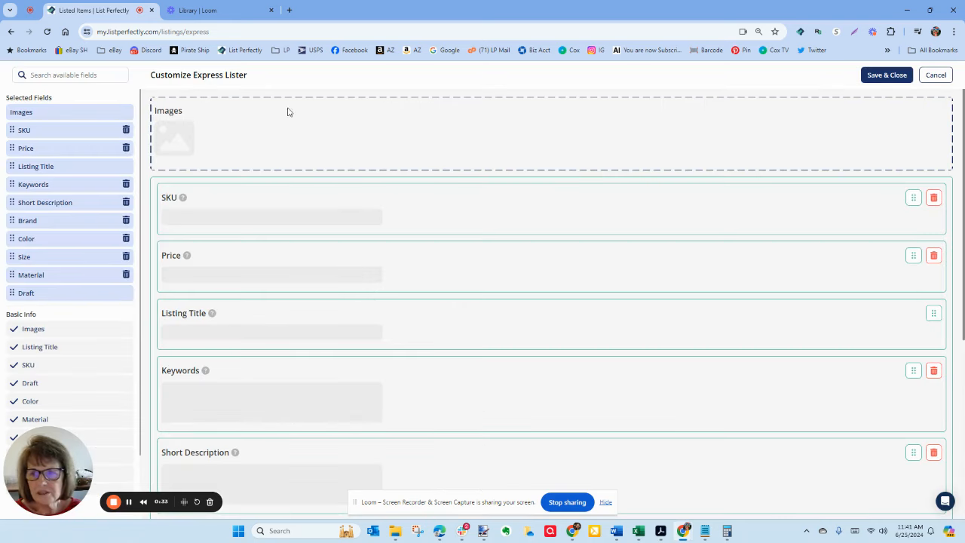
{"action": "scroll", "scroll_direction": "down", "scroll_amount": 3}
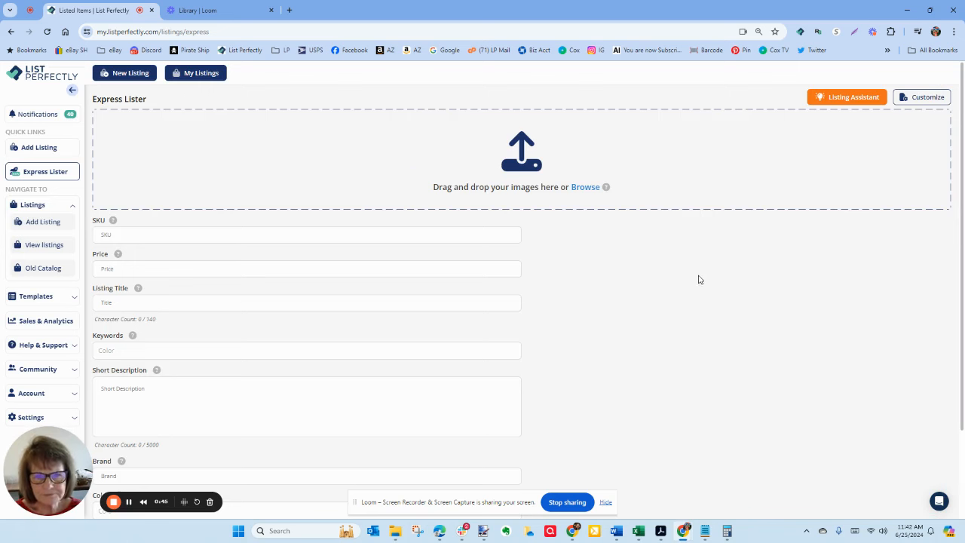
{"action": "mouse_move", "coordinate": [592, 193]}
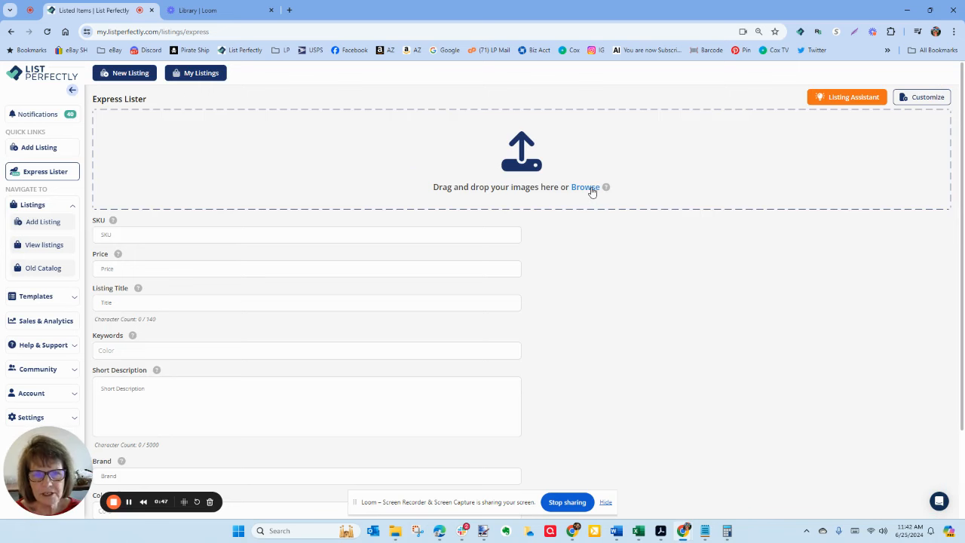
Upload the four Mountain Dew tee photos, checking the tag photo in the editor unchanged
{"action": "left_click", "coordinate": [585, 187]}
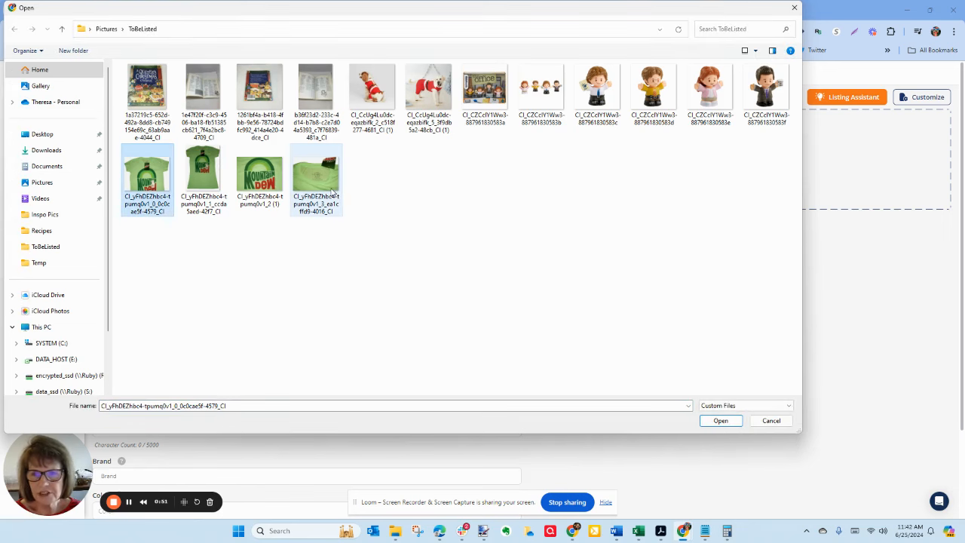
{"action": "left_click", "coordinate": [720, 419]}
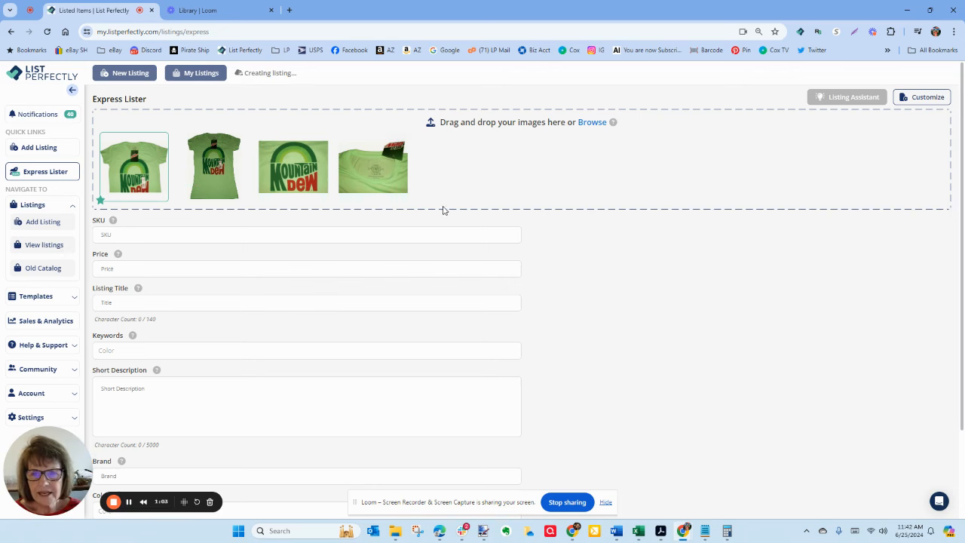
{"action": "left_click", "coordinate": [372, 166]}
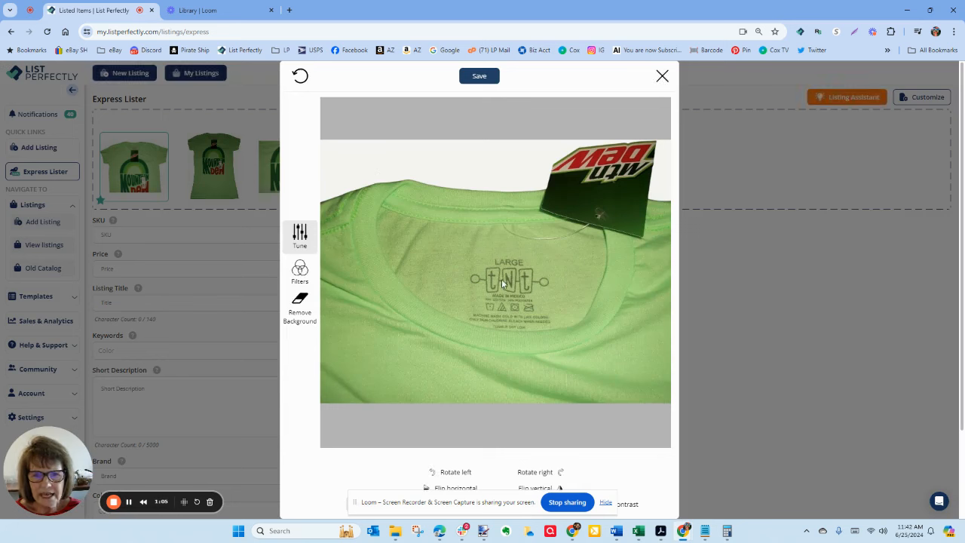
{"action": "mouse_move", "coordinate": [495, 307]}
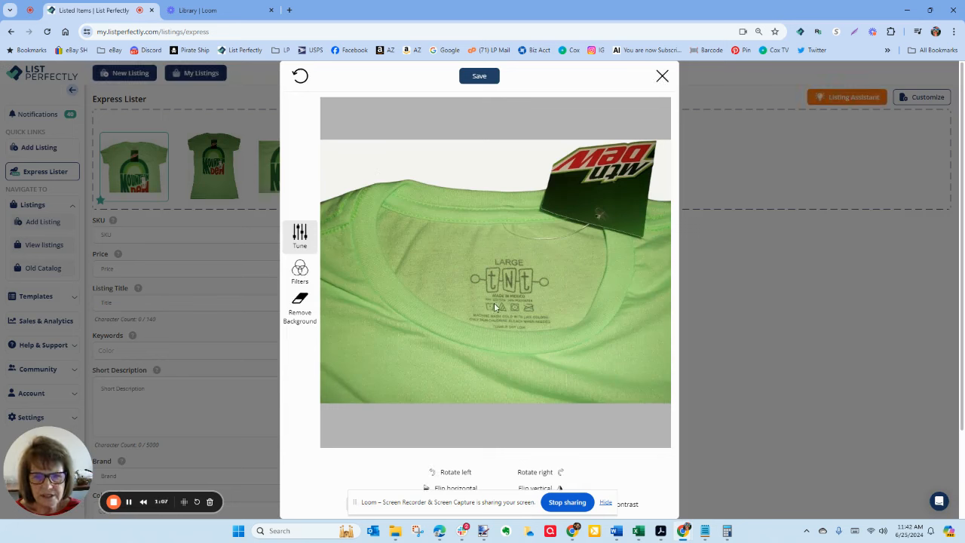
{"action": "mouse_move", "coordinate": [662, 76]}
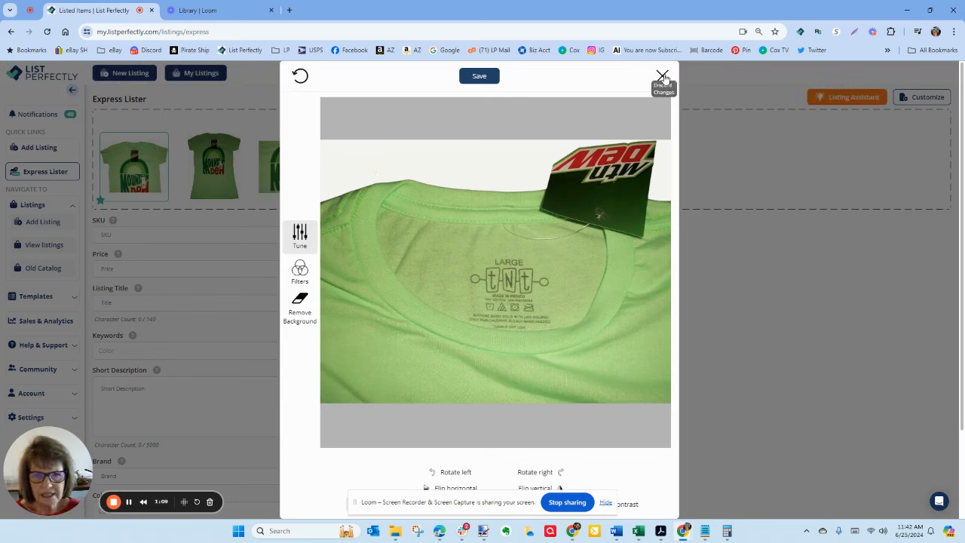
{"action": "left_click", "coordinate": [662, 75]}
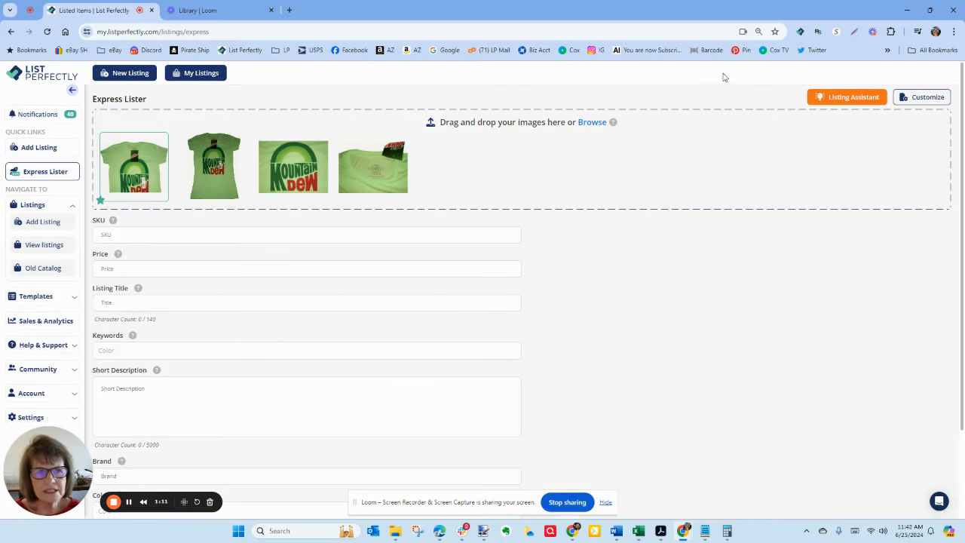
Launch Listing Assistant with the Very funny tone to write the tee's title, keywords and description
{"action": "left_click", "coordinate": [854, 97]}
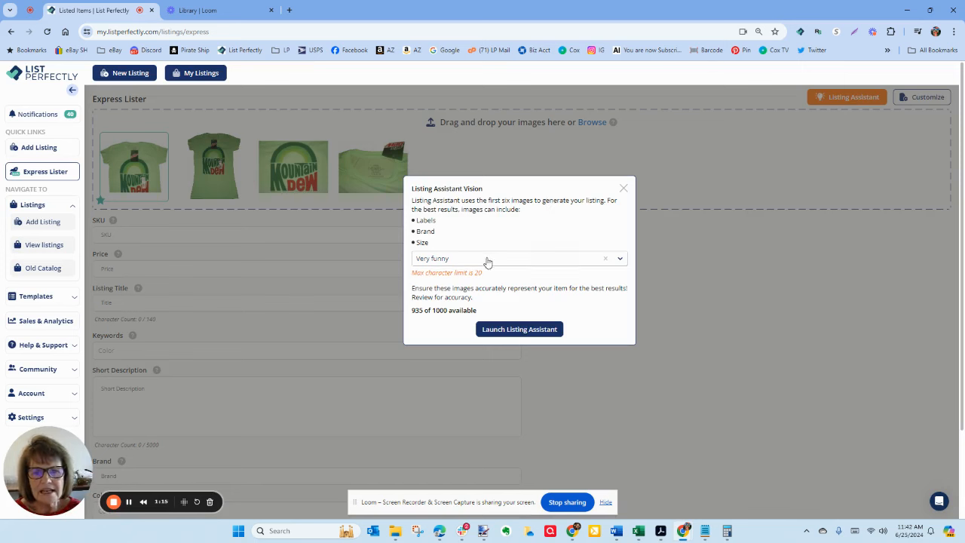
{"action": "left_click", "coordinate": [519, 258]}
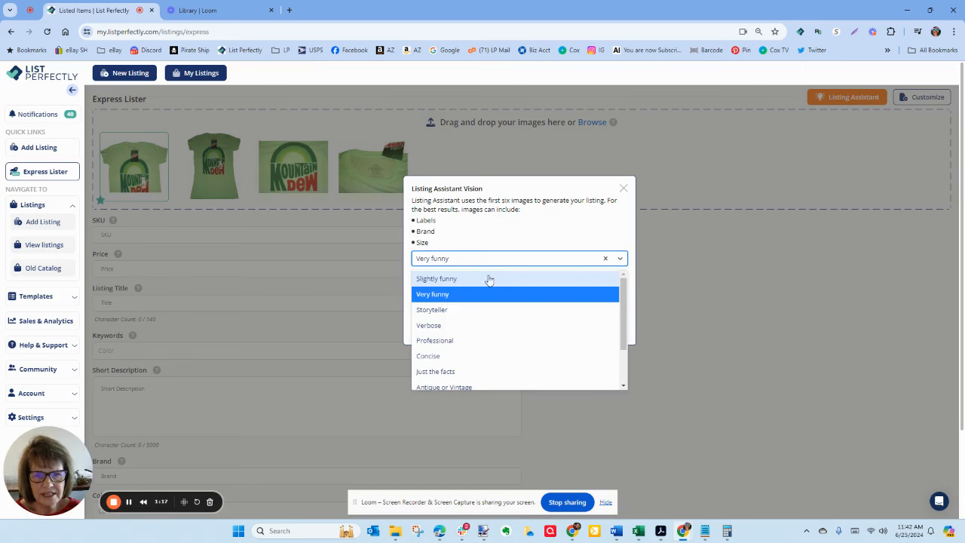
{"action": "scroll", "scroll_direction": "down", "scroll_amount": 3}
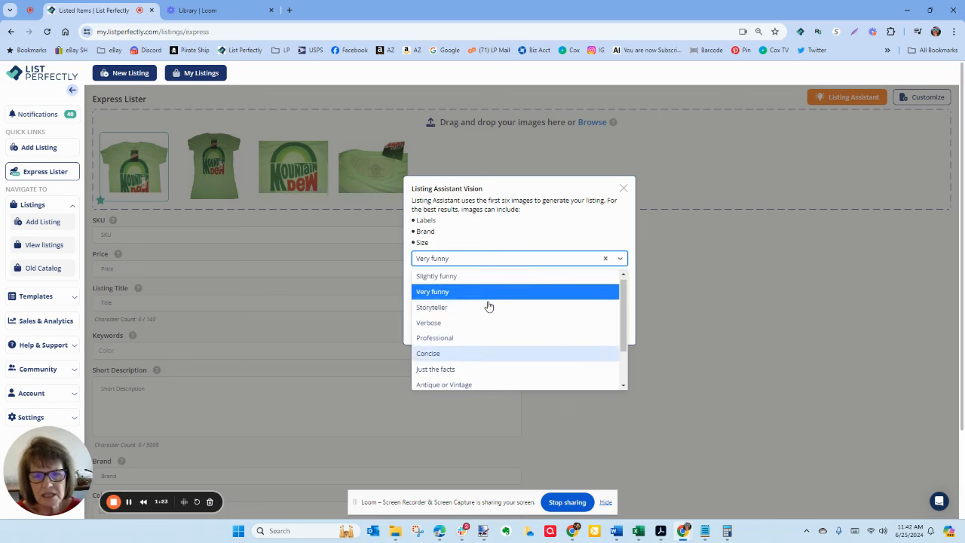
{"action": "scroll", "scroll_direction": "down", "scroll_amount": 3}
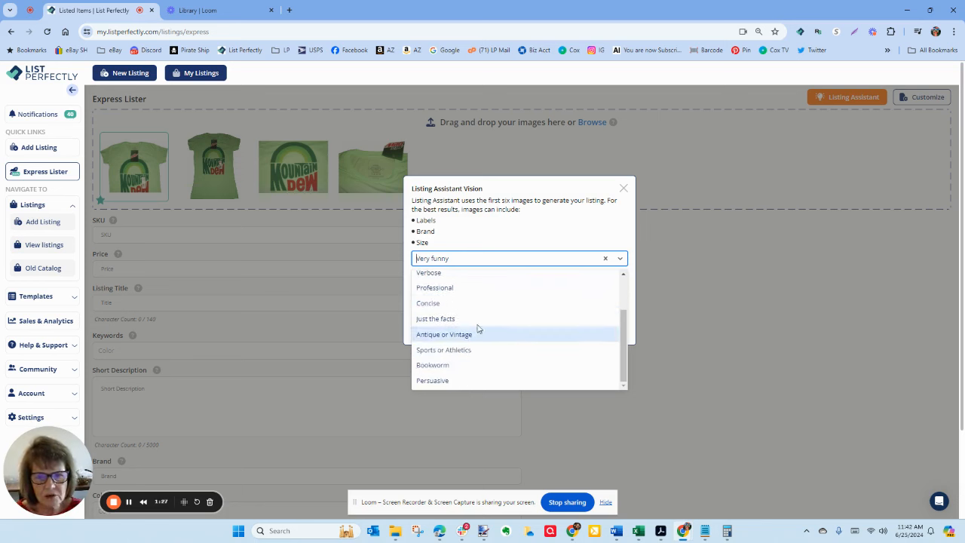
{"action": "mouse_move", "coordinate": [480, 286]}
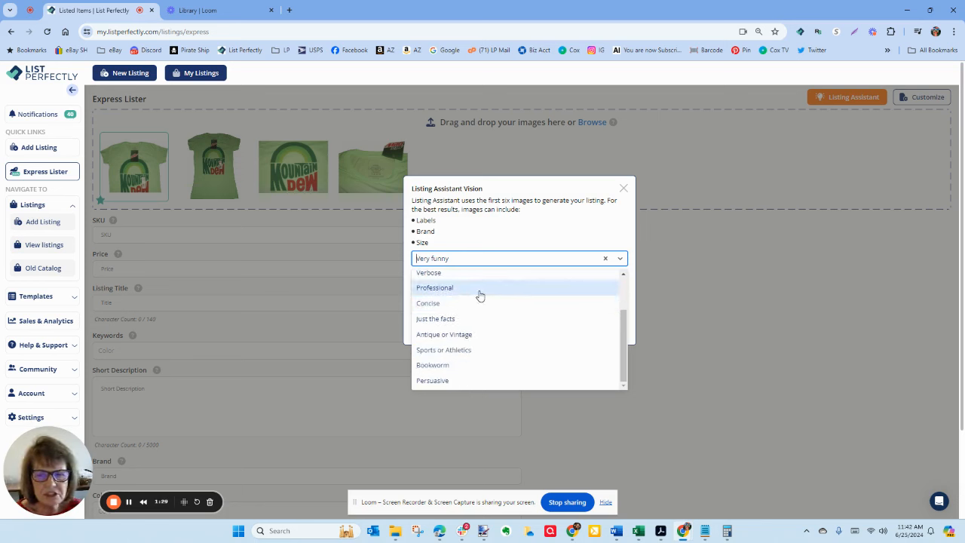
{"action": "mouse_move", "coordinate": [471, 318]}
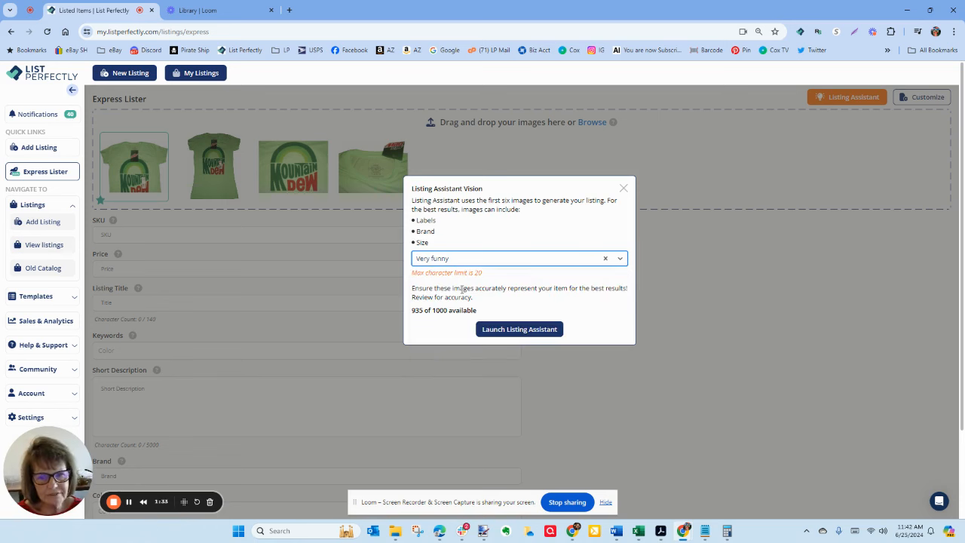
{"action": "left_click", "coordinate": [518, 328]}
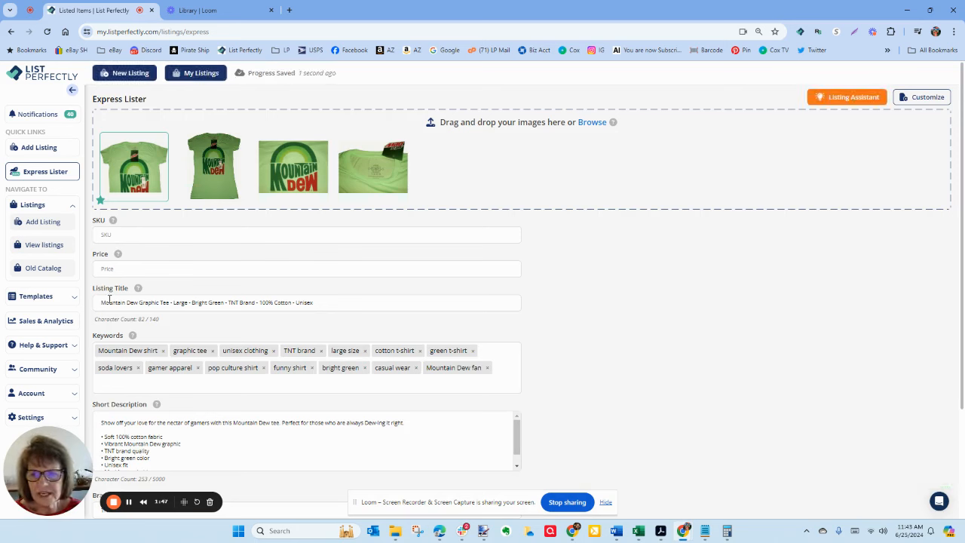
Trim the generated tee title to end at 'TNT Brand' and review the filled fields
{"action": "left_click", "coordinate": [323, 301]}
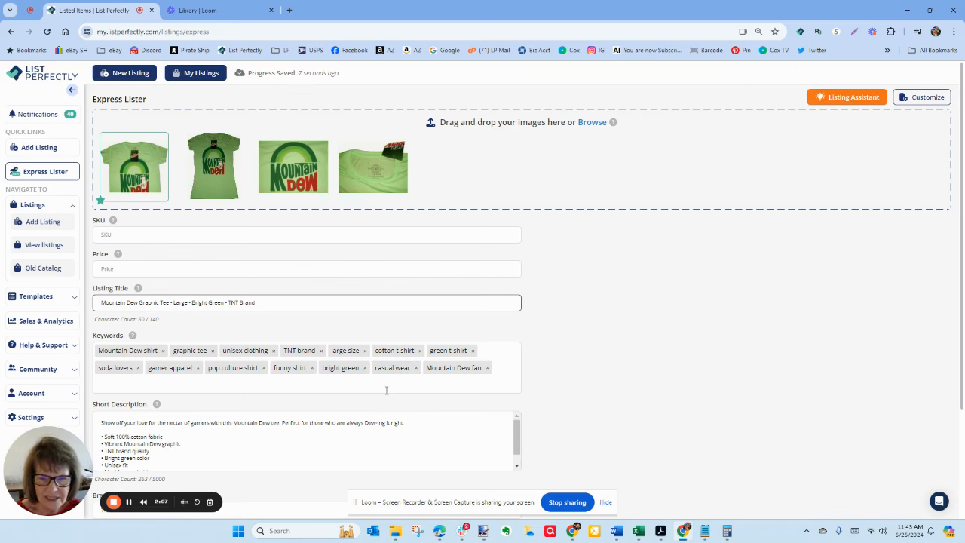
{"action": "scroll", "scroll_direction": "down", "scroll_amount": 3}
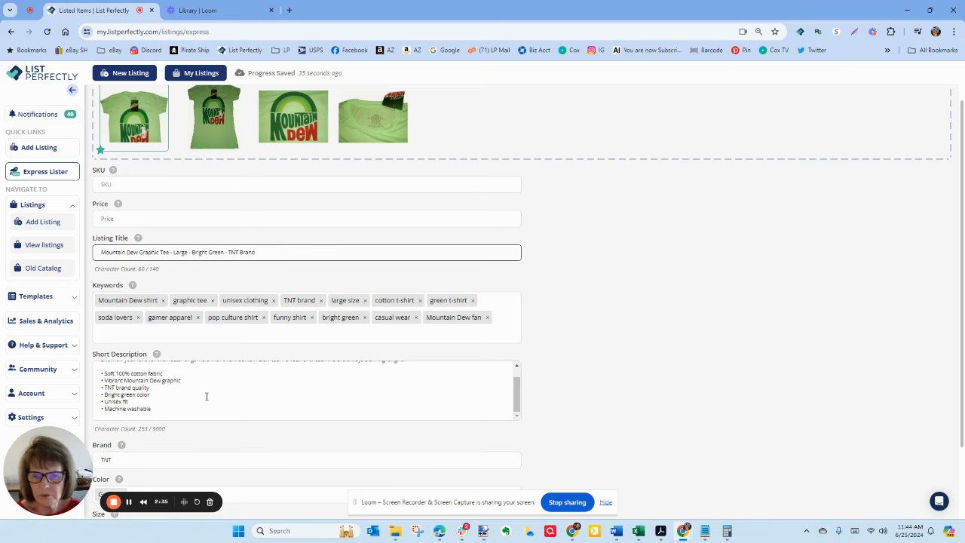
Enter SKU 153 and price 19.99 for the tee, then begin a fresh blank listing
{"action": "scroll", "scroll_direction": "down", "scroll_amount": 3}
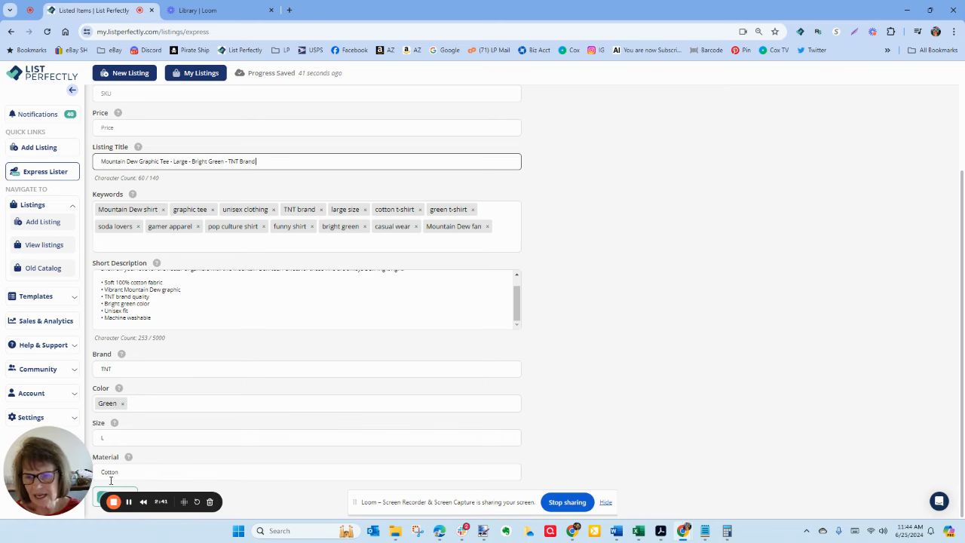
{"action": "mouse_move", "coordinate": [299, 416]}
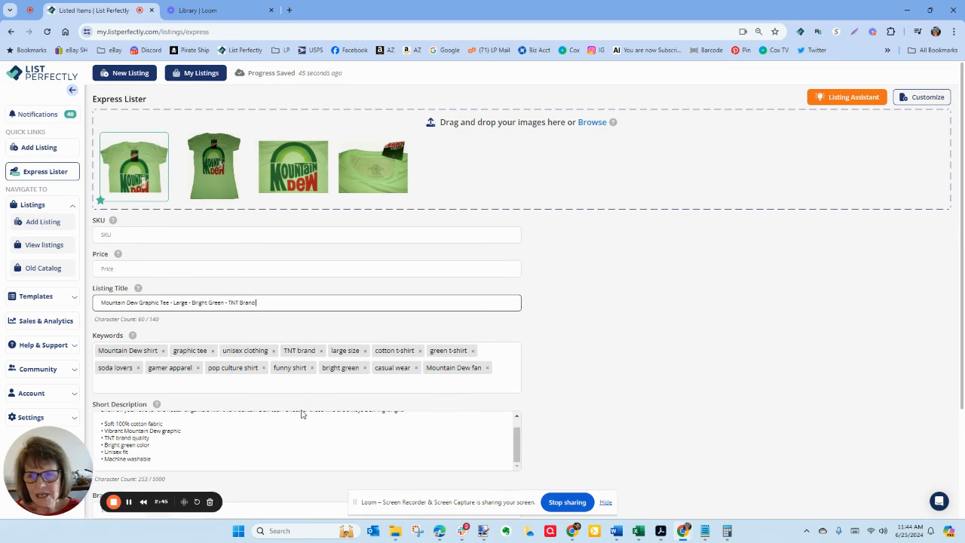
{"action": "left_click", "coordinate": [307, 236]}
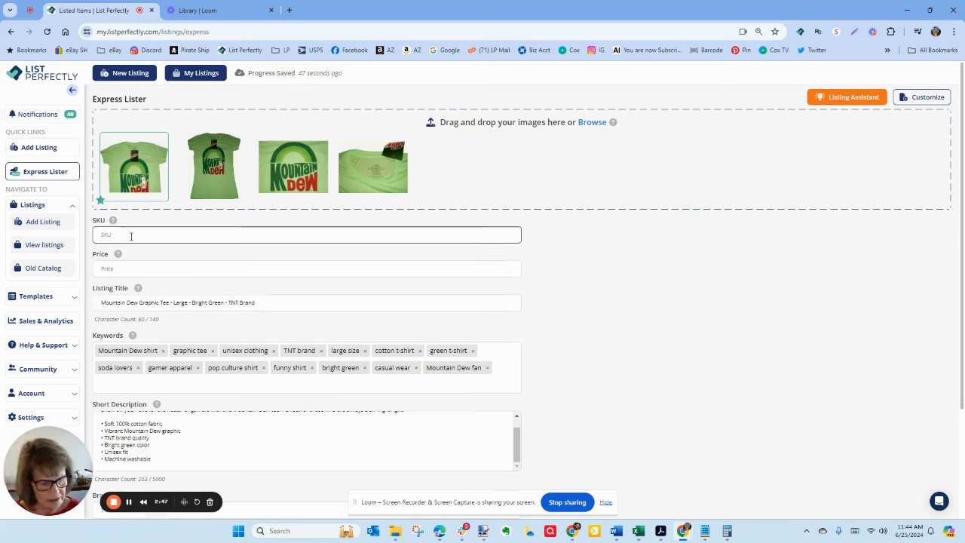
{"action": "type", "text": "153"}
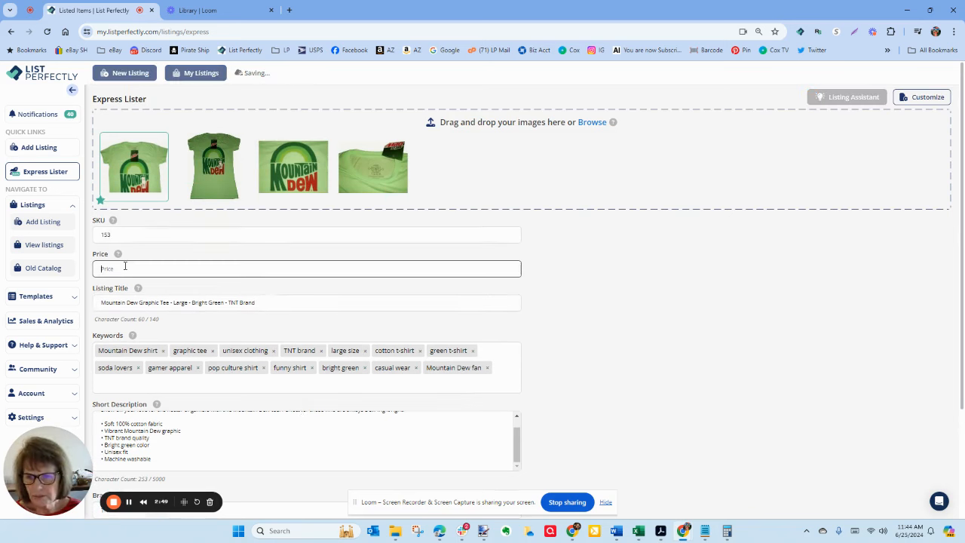
{"action": "type", "text": "19.99"}
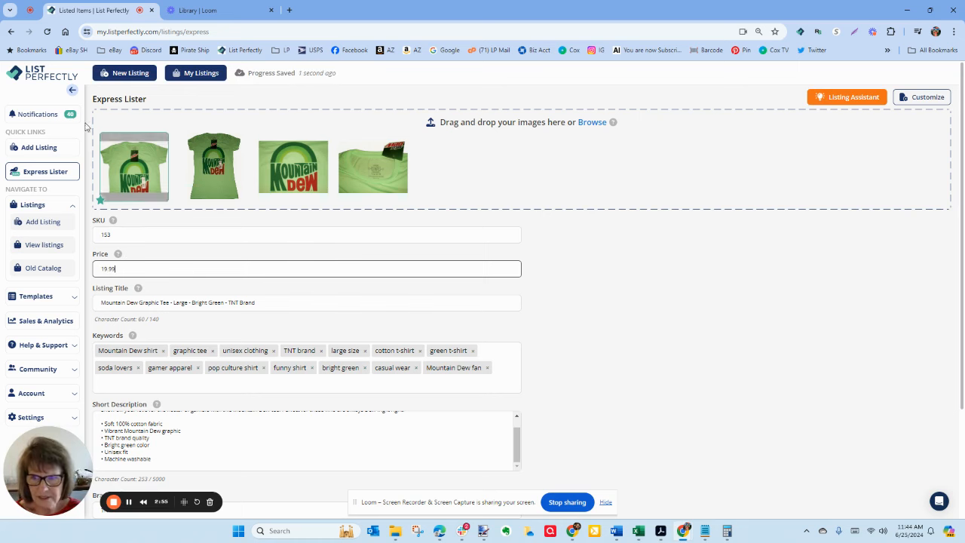
{"action": "left_click", "coordinate": [130, 72]}
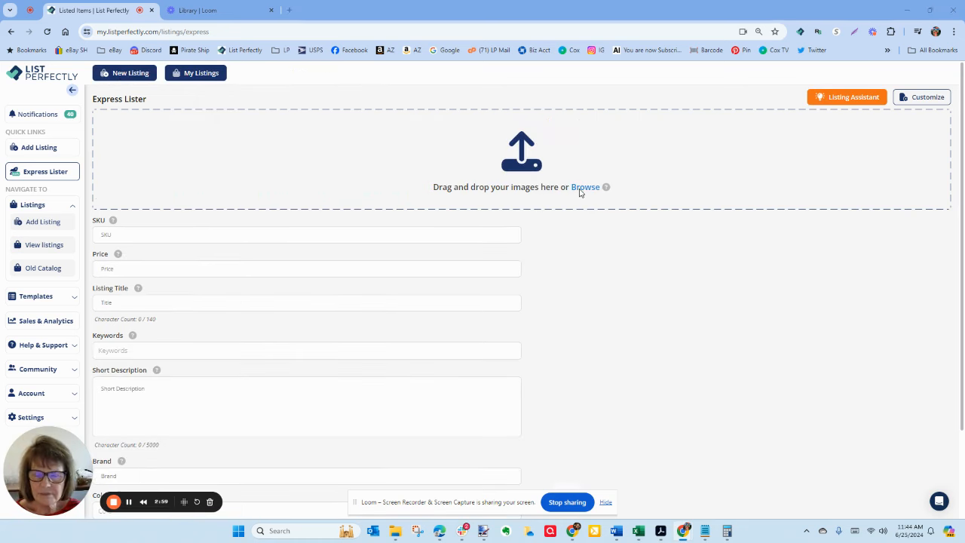
Upload the four Christmas cookbook photos to the blank listing
{"action": "left_click", "coordinate": [585, 187]}
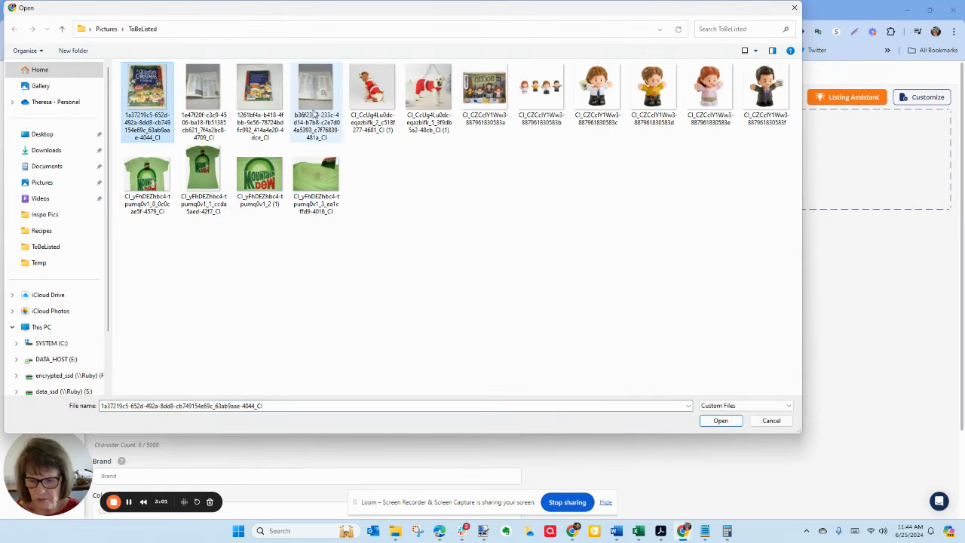
{"action": "left_click", "coordinate": [721, 419]}
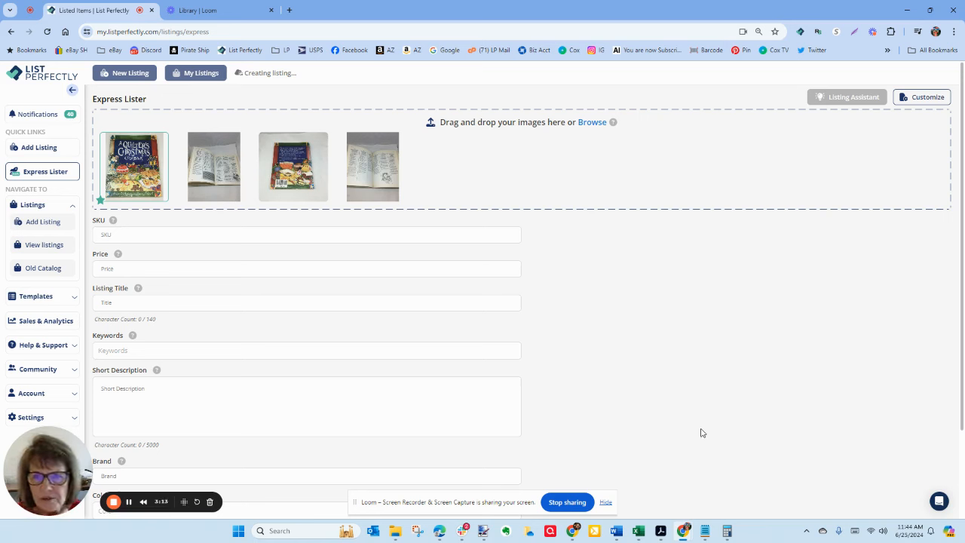
{"action": "left_click", "coordinate": [848, 96]}
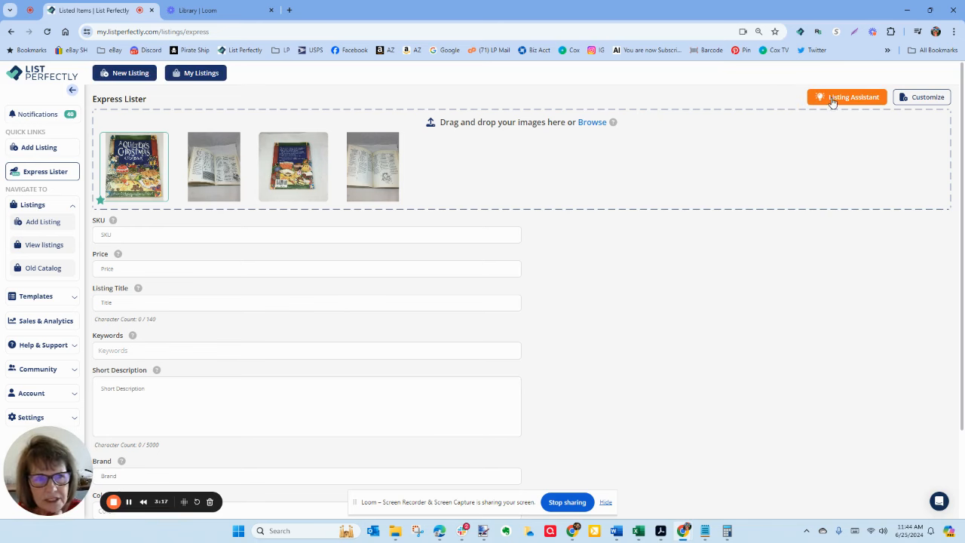
Launch Listing Assistant to fill the cookbook's title, keywords, bulleted description, brand and color
{"action": "left_click", "coordinate": [847, 96]}
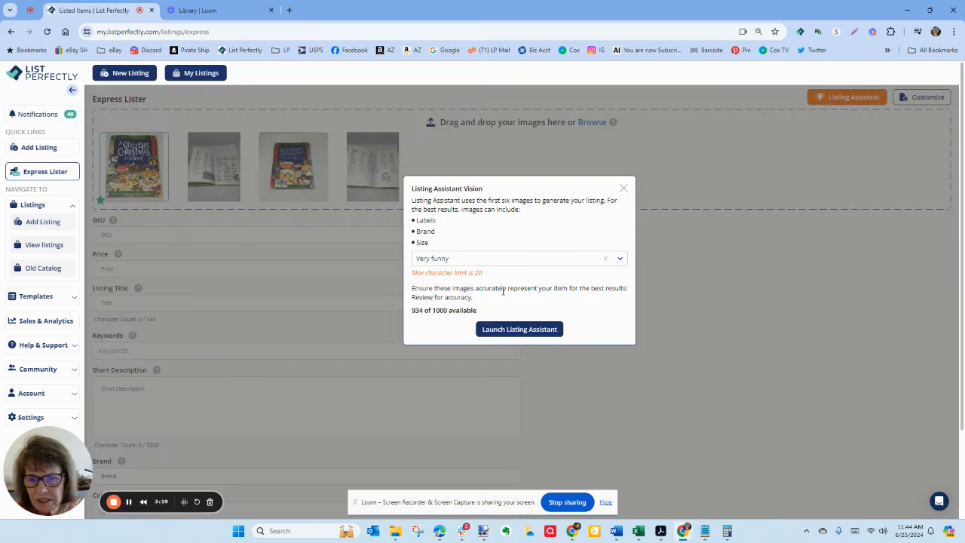
{"action": "left_click", "coordinate": [519, 329]}
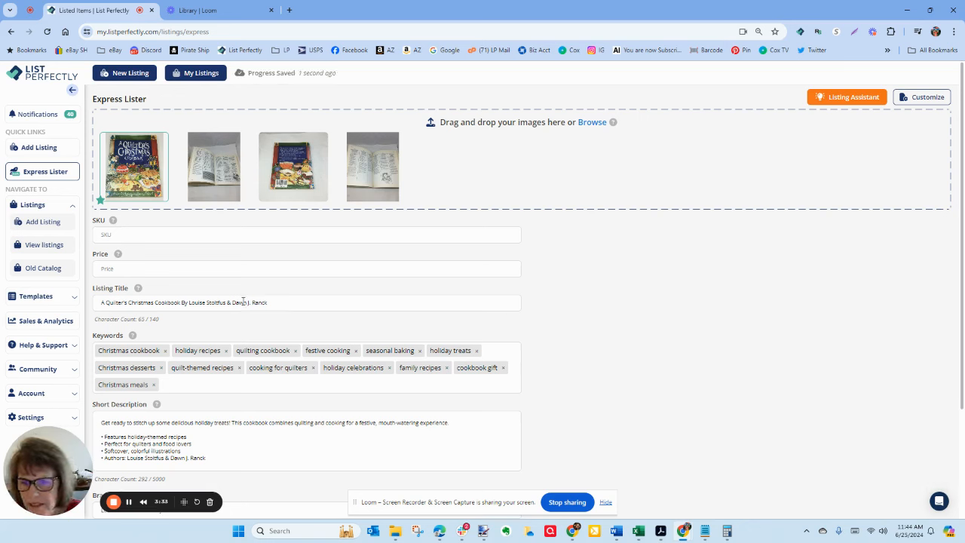
{"action": "scroll", "scroll_direction": "down", "scroll_amount": 3}
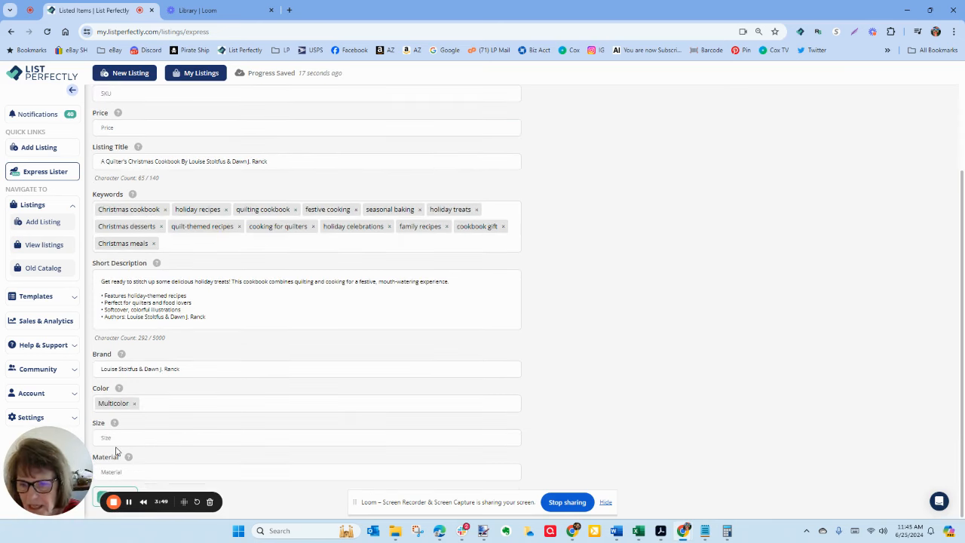
{"action": "mouse_move", "coordinate": [148, 461]}
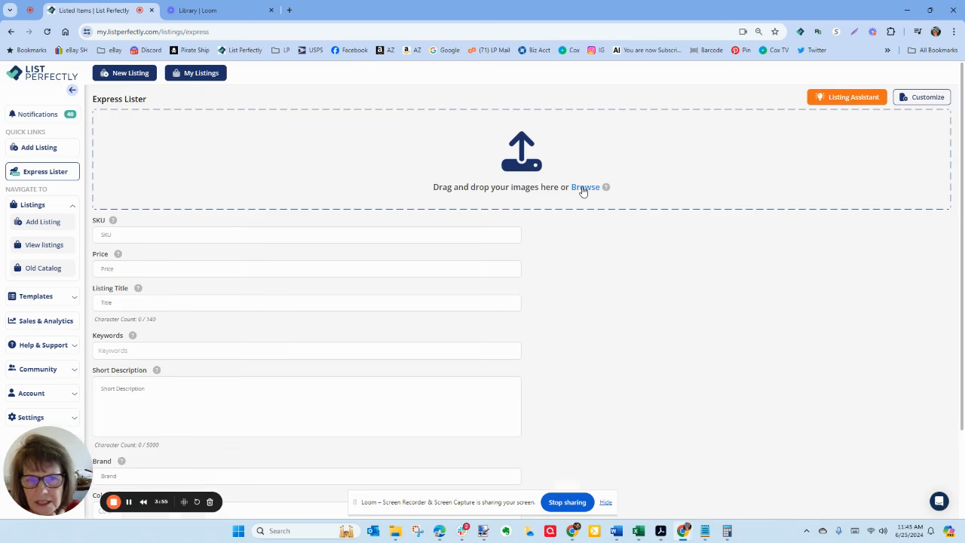
Upload the two pet Santa costume photos to the new listing
{"action": "left_click", "coordinate": [585, 187]}
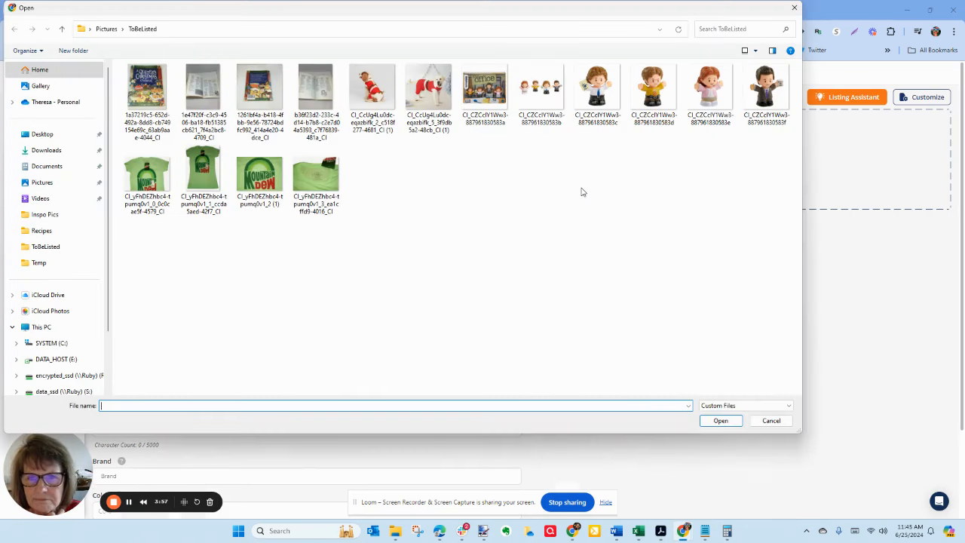
{"action": "left_click", "coordinate": [371, 86]}
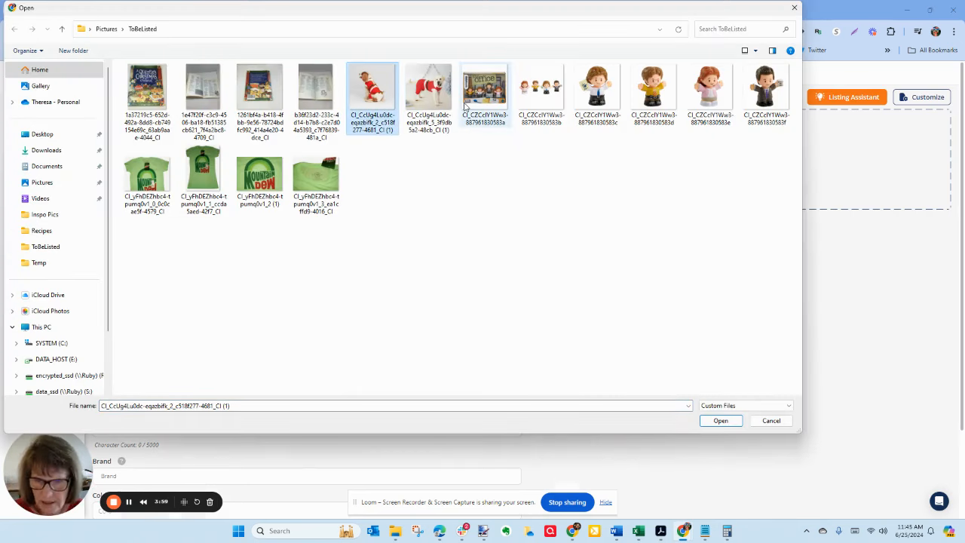
{"action": "left_click", "coordinate": [721, 419]}
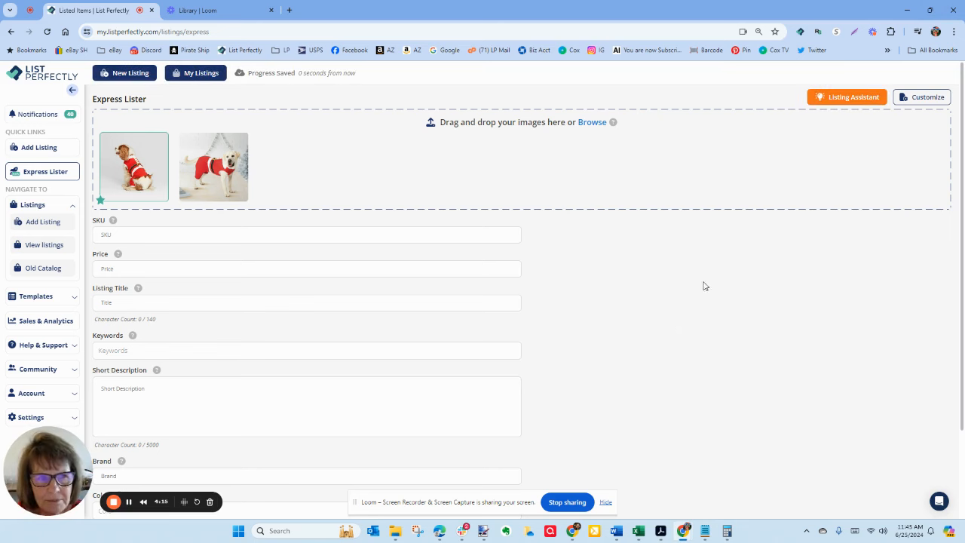
Launch Listing Assistant to write the dog costume's title, keywords and bulleted description, then review the title
{"action": "left_click", "coordinate": [847, 97]}
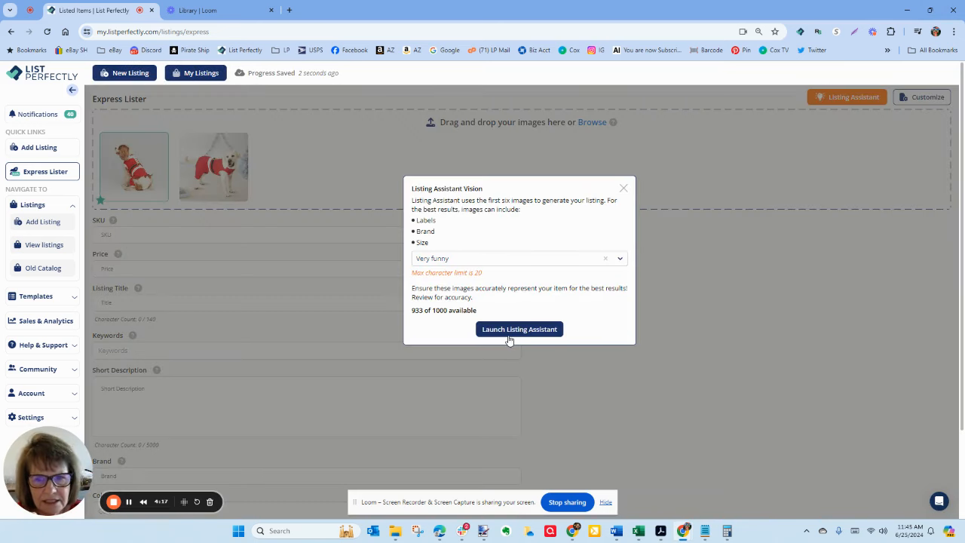
{"action": "left_click", "coordinate": [519, 328]}
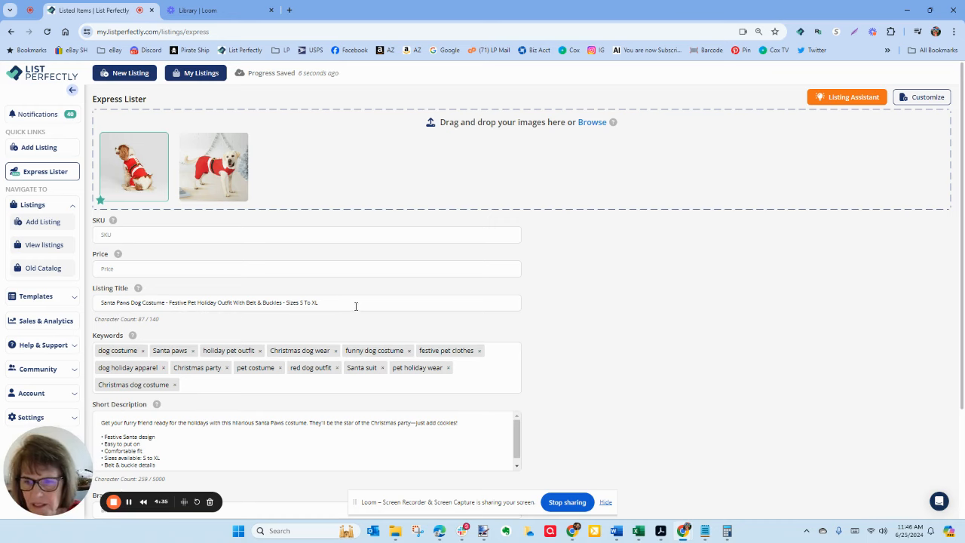
{"action": "scroll", "scroll_direction": "down", "scroll_amount": 3}
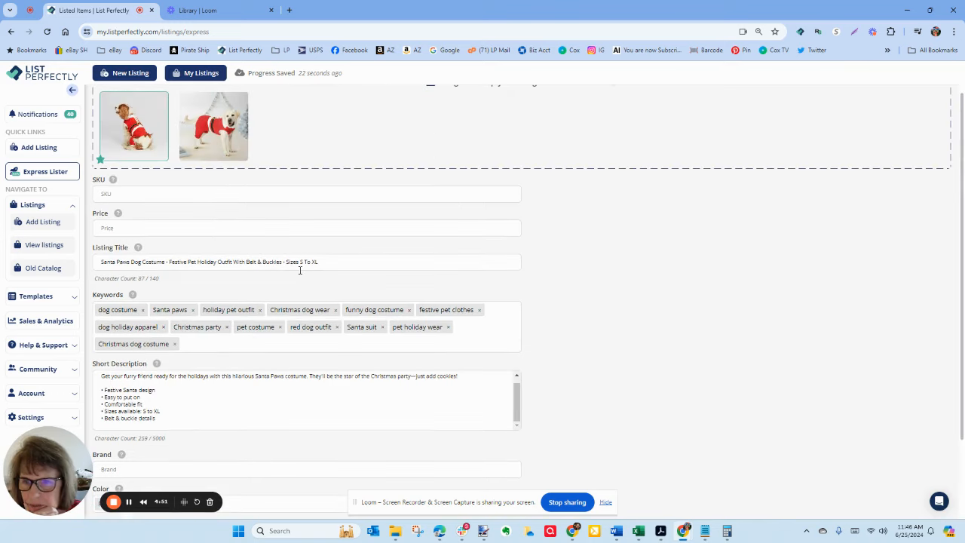
{"action": "left_click", "coordinate": [322, 262]}
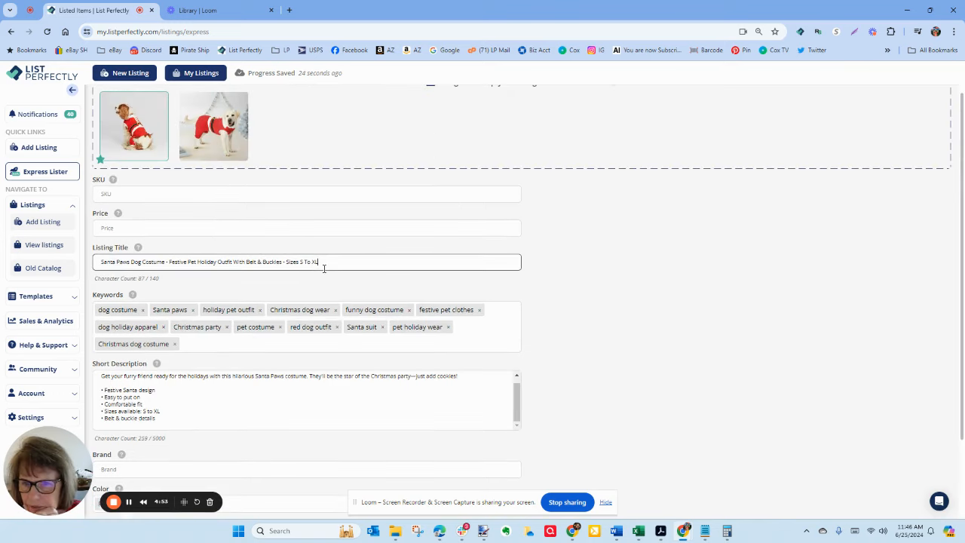